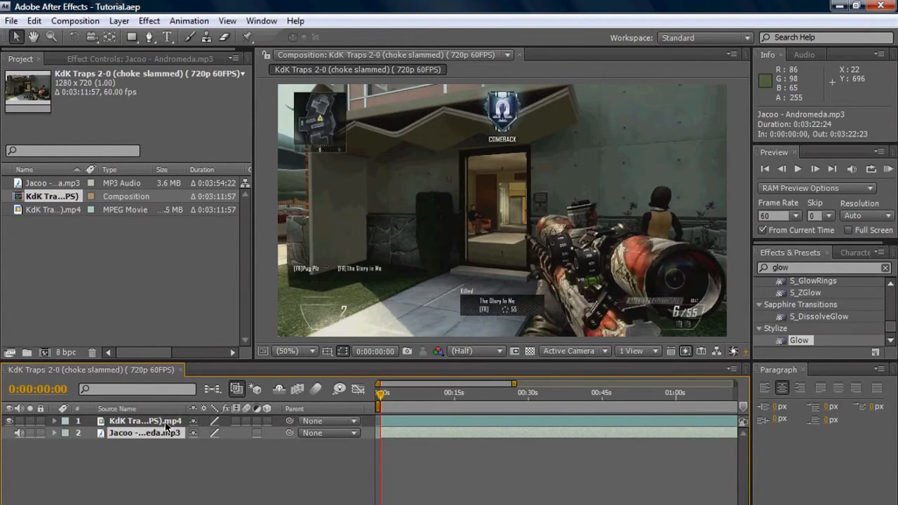
# Step: Inspect the source gameplay video's details and select the song layer
pyautogui.click(146, 421)
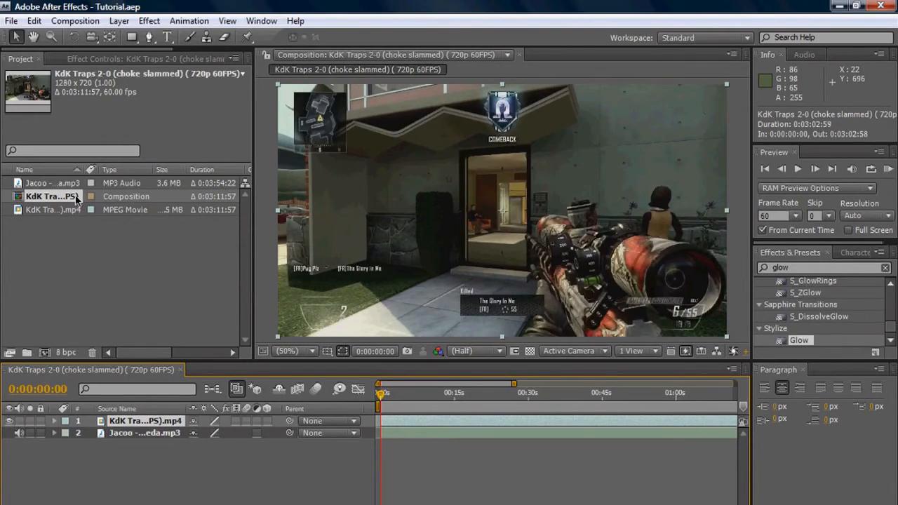
pyautogui.click(51, 209)
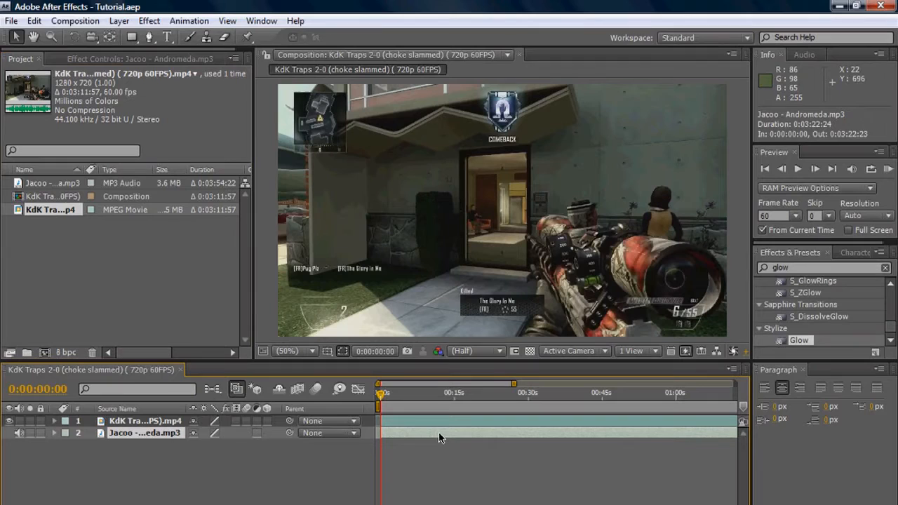
pyautogui.click(53, 432)
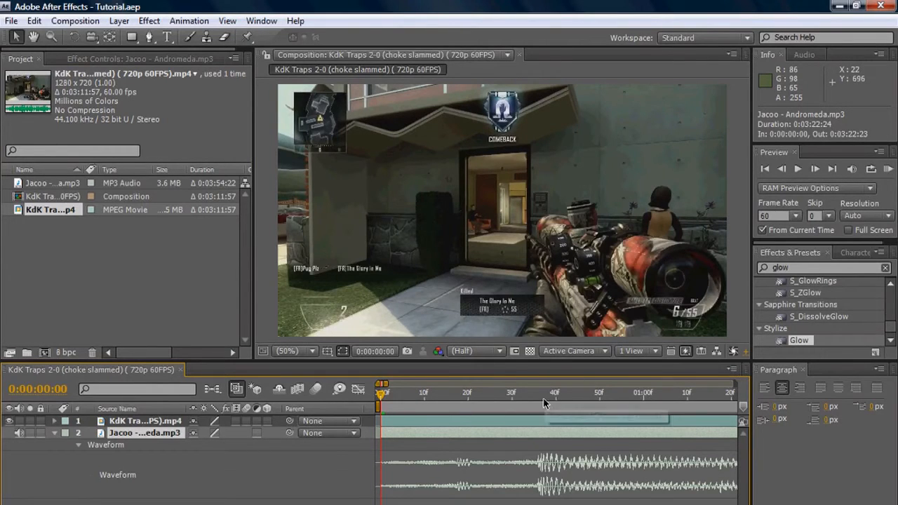
# Step: Set the time to the first big beat at frame 36 and select the gameplay clip layer
pyautogui.click(539, 392)
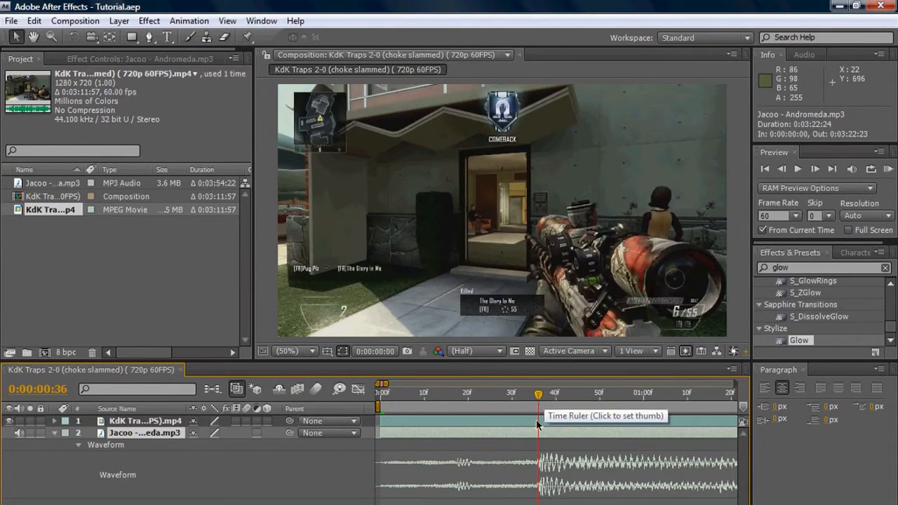
pyautogui.moveTo(488, 370)
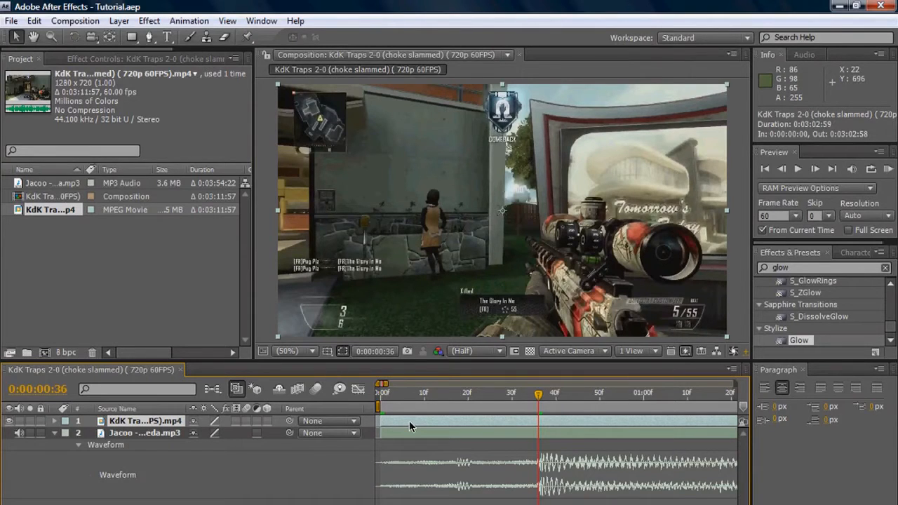
pyautogui.click(615, 421)
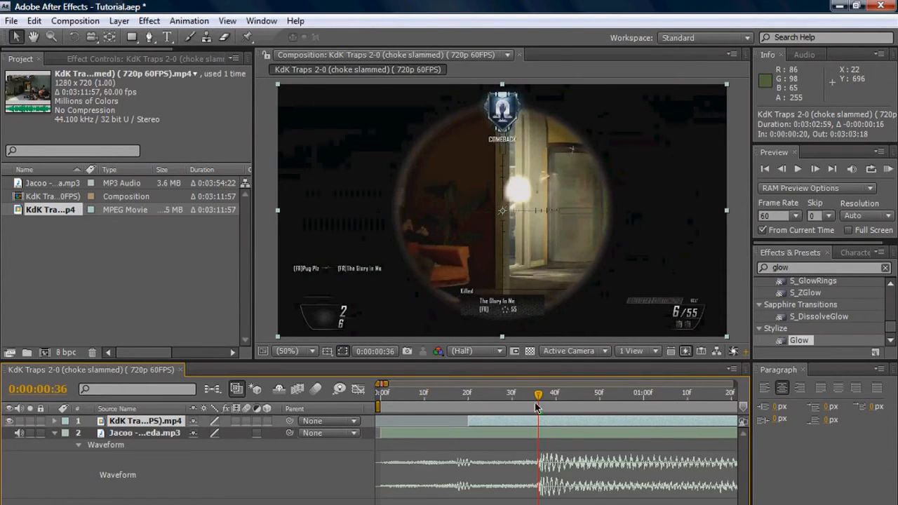
pyautogui.click(467, 393)
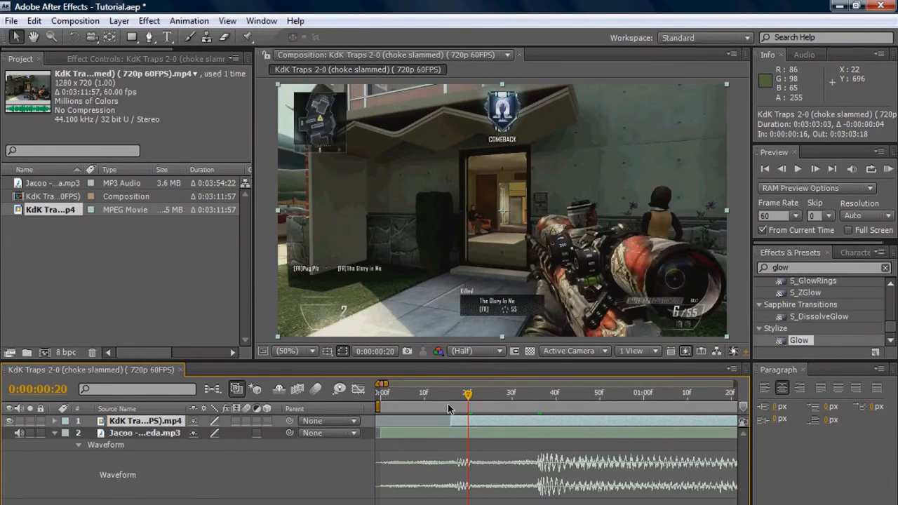
pyautogui.moveTo(454, 399)
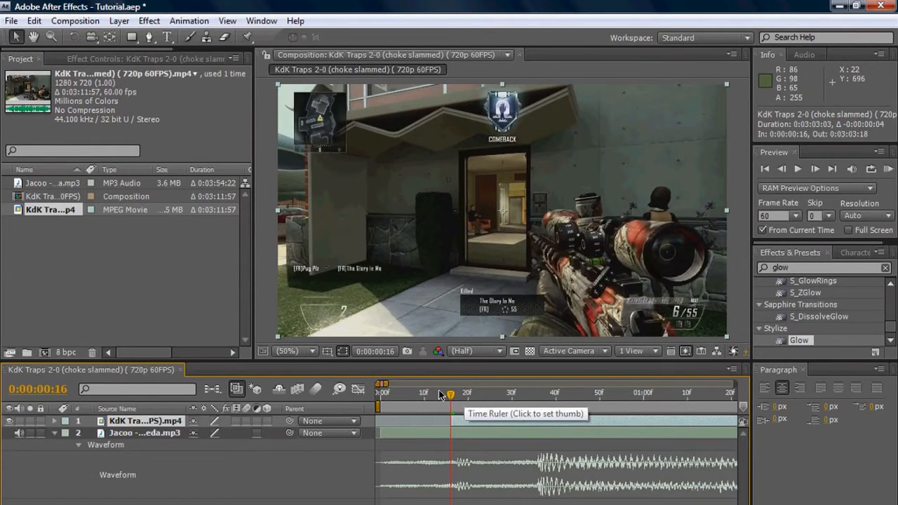
pyautogui.moveTo(449, 396)
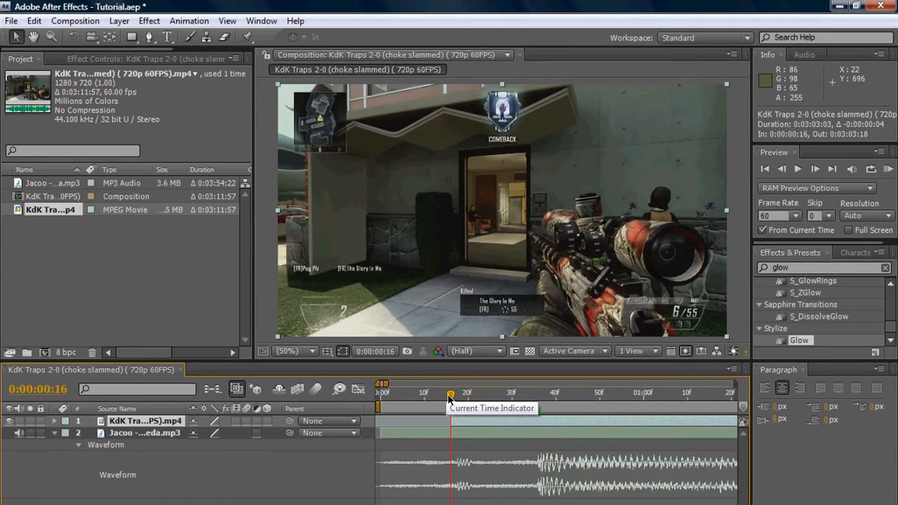
# Step: Scrub the time indicator to frame 21 where the gameplay clip will split
pyautogui.moveTo(451, 392); pyautogui.dragTo(471, 392)
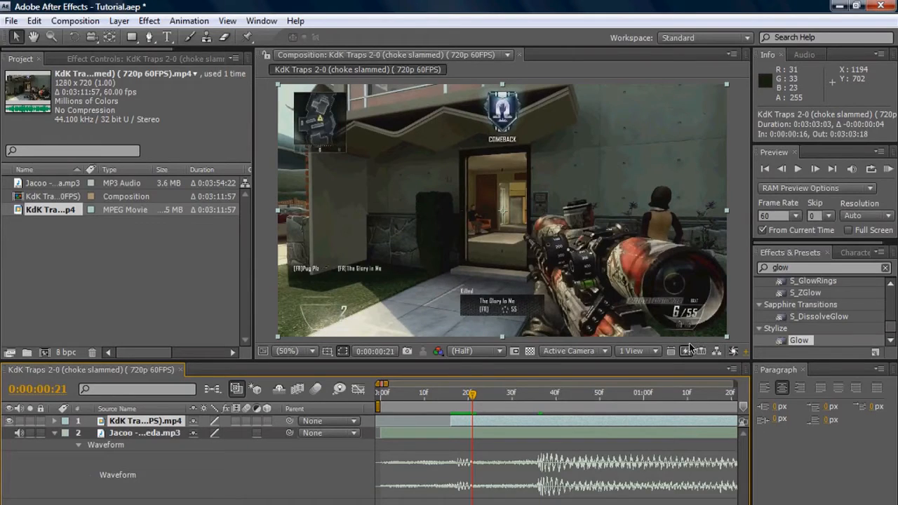
pyautogui.moveTo(735, 325)
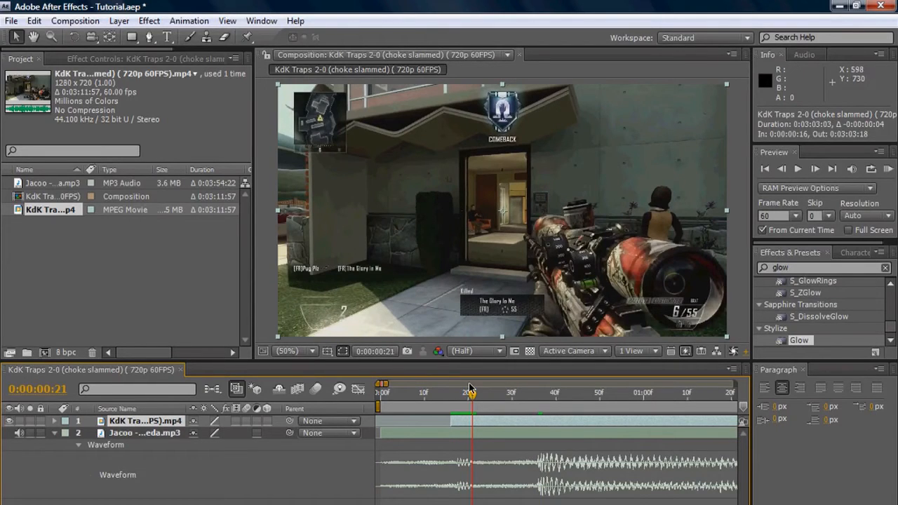
pyautogui.moveTo(469, 393)
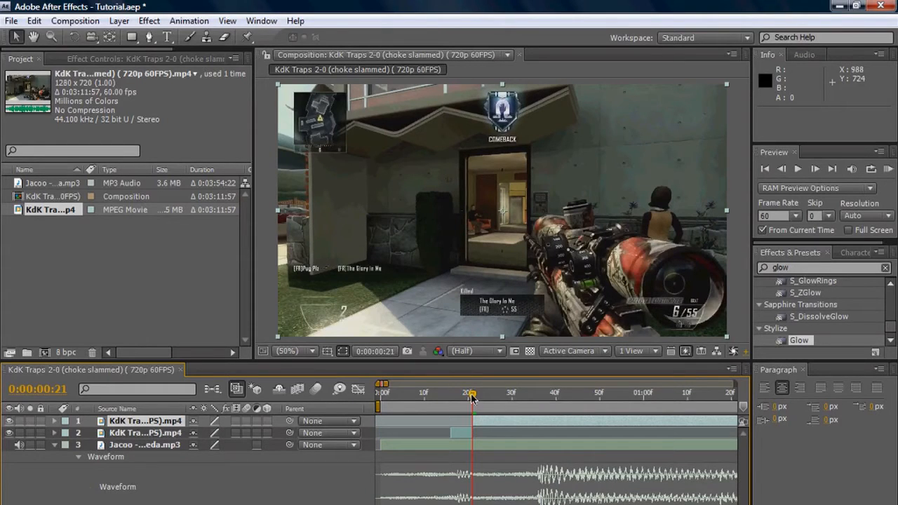
pyautogui.moveTo(813, 199)
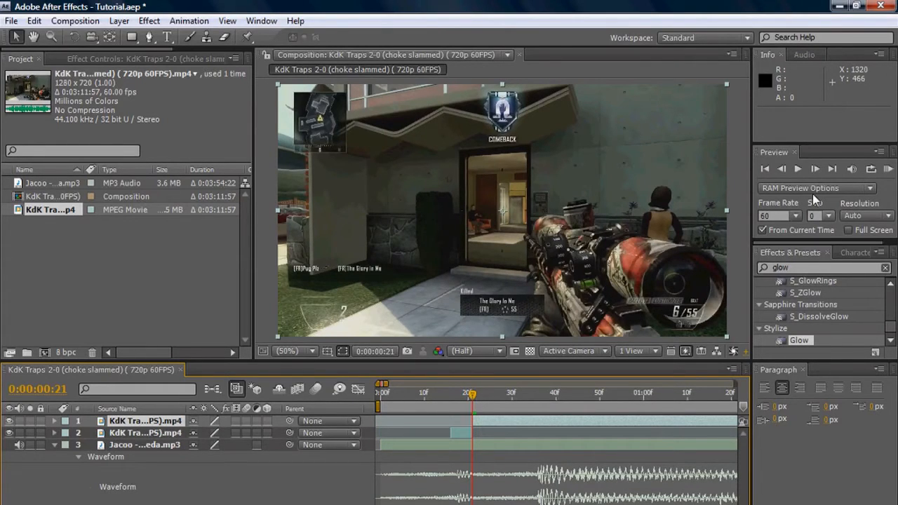
pyautogui.moveTo(815, 168)
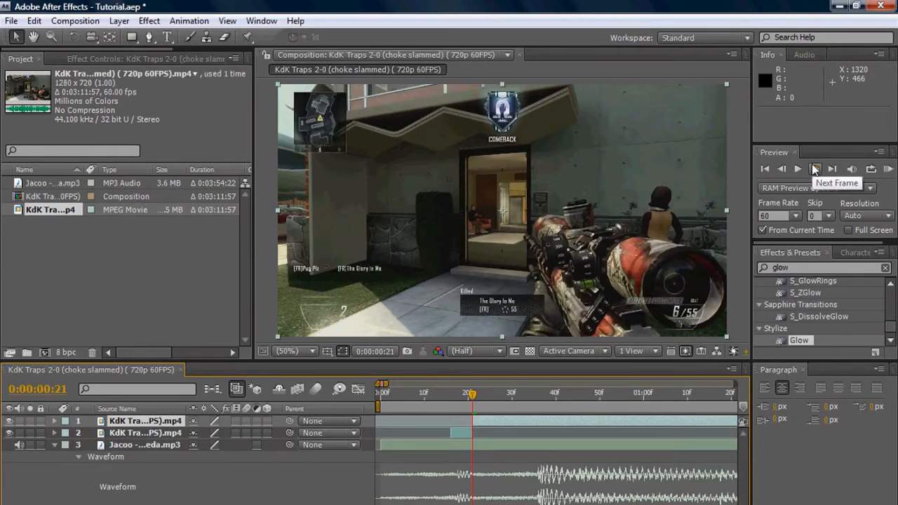
pyautogui.moveTo(474, 394)
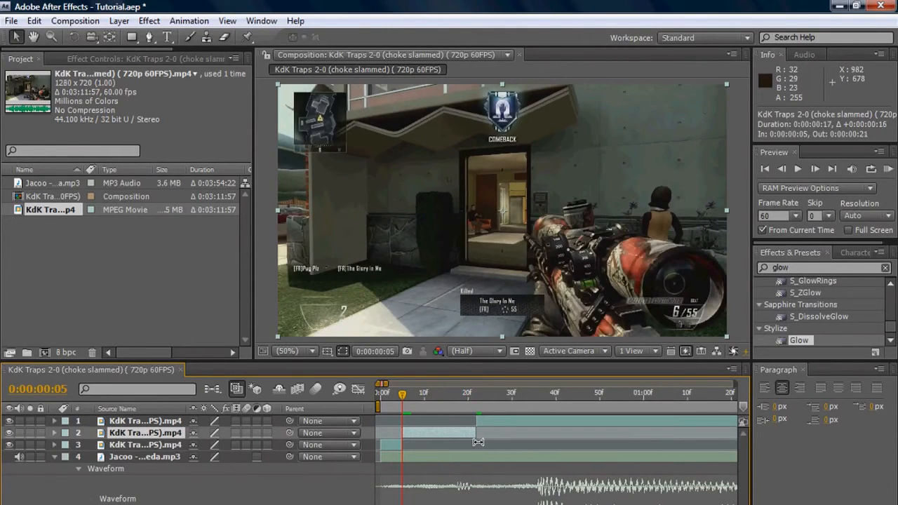
pyautogui.moveTo(474, 409)
pyautogui.write('twixtor')
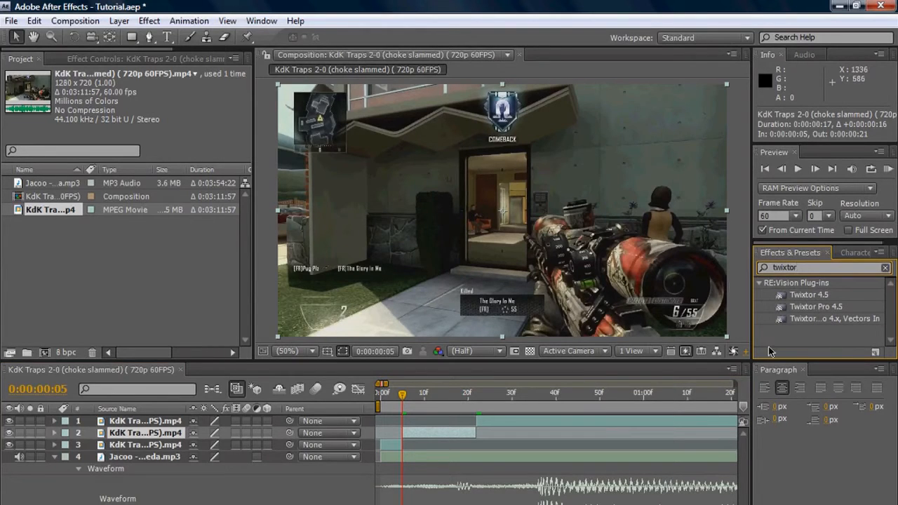
pyautogui.moveTo(810, 312)
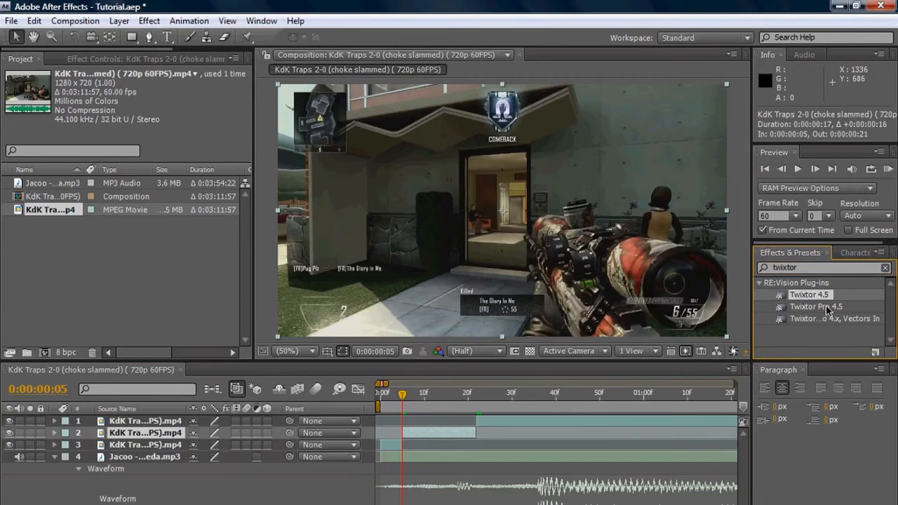
# Step: Drag Twixtor Pro 4.5 from Effects & Presets onto the second gameplay layer
pyautogui.moveTo(817, 305); pyautogui.dragTo(438, 437)
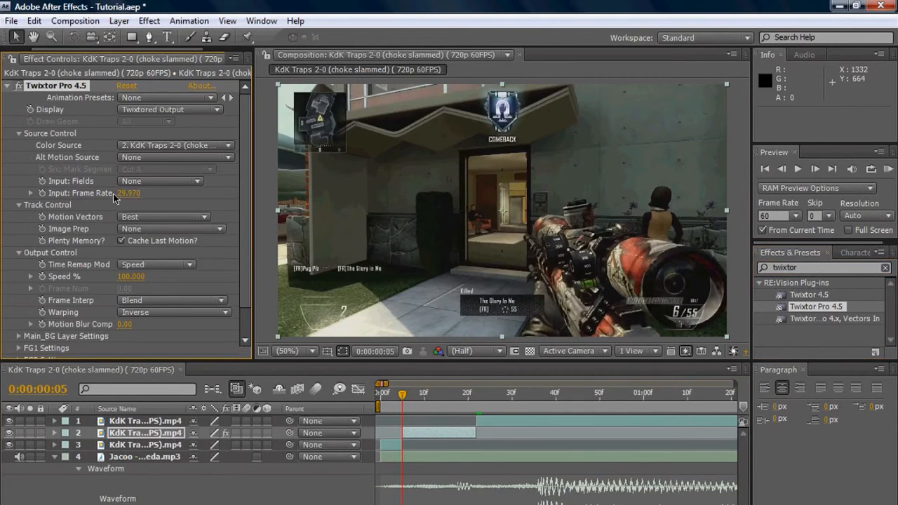
pyautogui.moveTo(128, 310)
pyautogui.write('60.000')
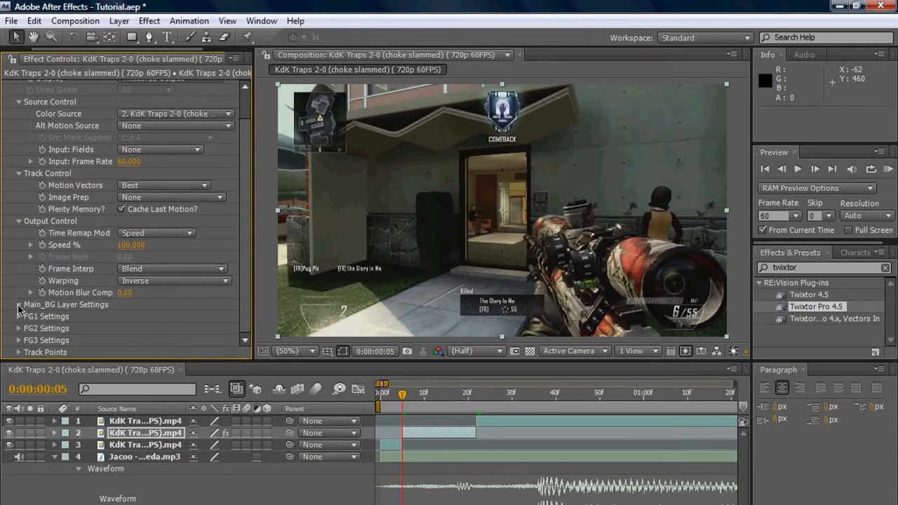
# Step: Expand the Twixtor layer settings groups to review input frame rate and layer settings
pyautogui.click(20, 303)
pyautogui.write('60')
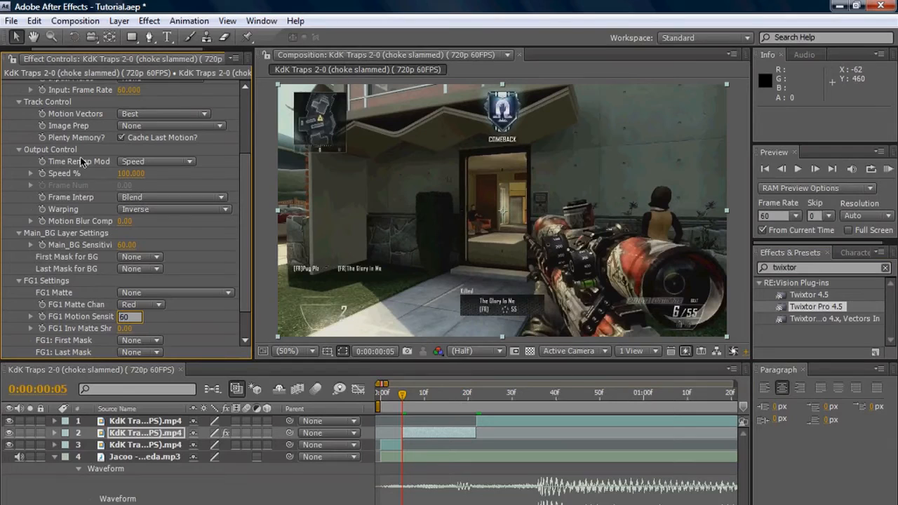
pyautogui.moveTo(109, 210)
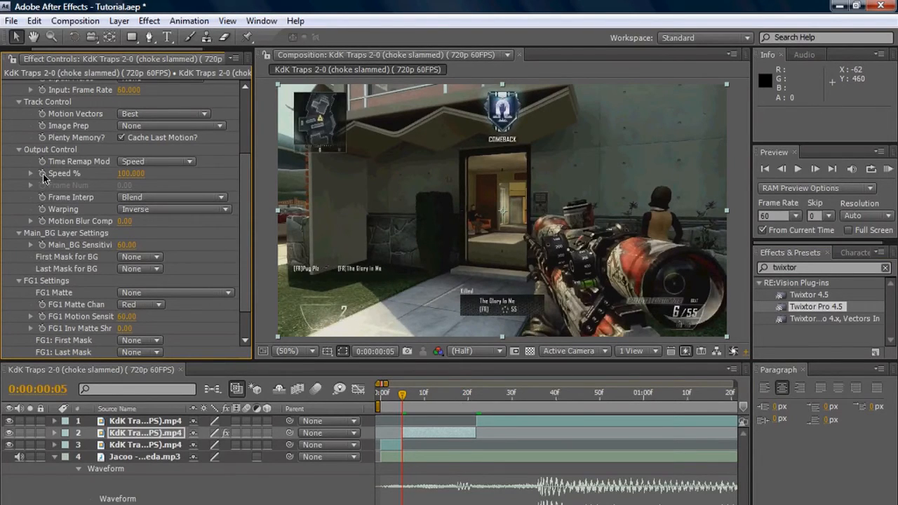
pyautogui.moveTo(814, 196)
pyautogui.write('2.000')
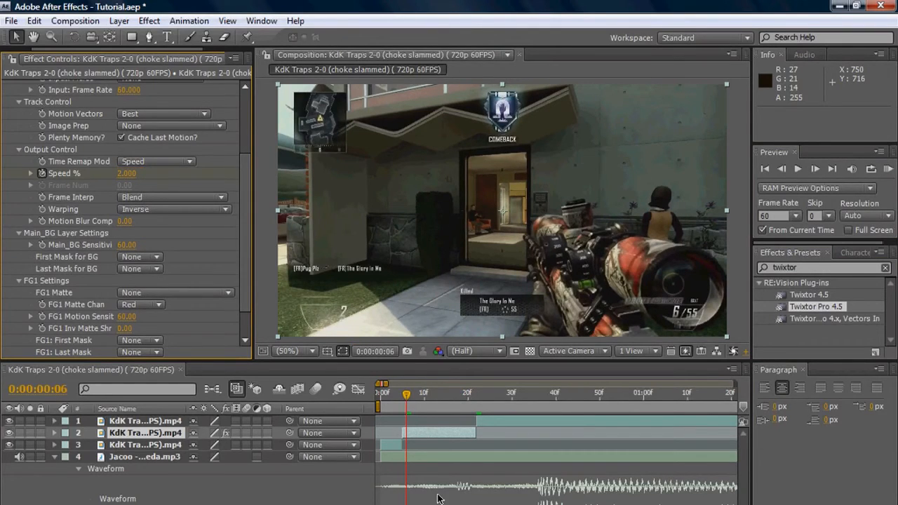
pyautogui.click(146, 432)
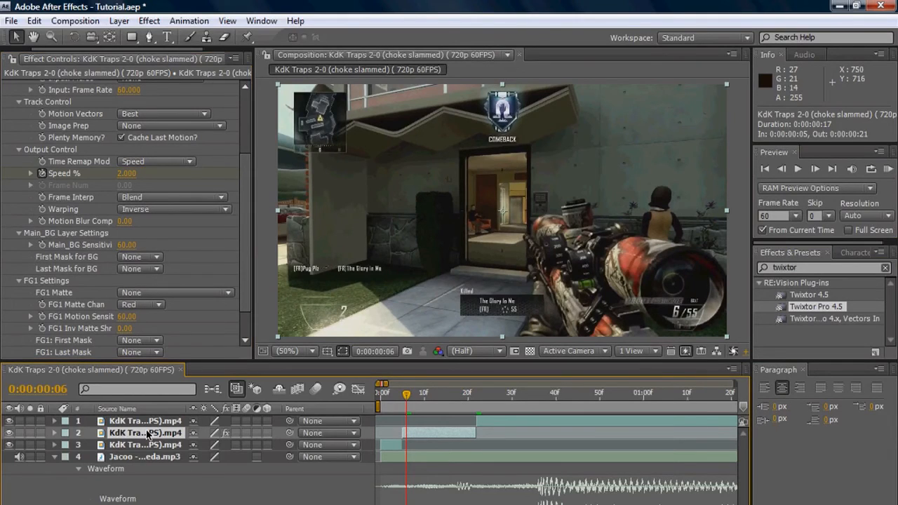
pyautogui.click(53, 432)
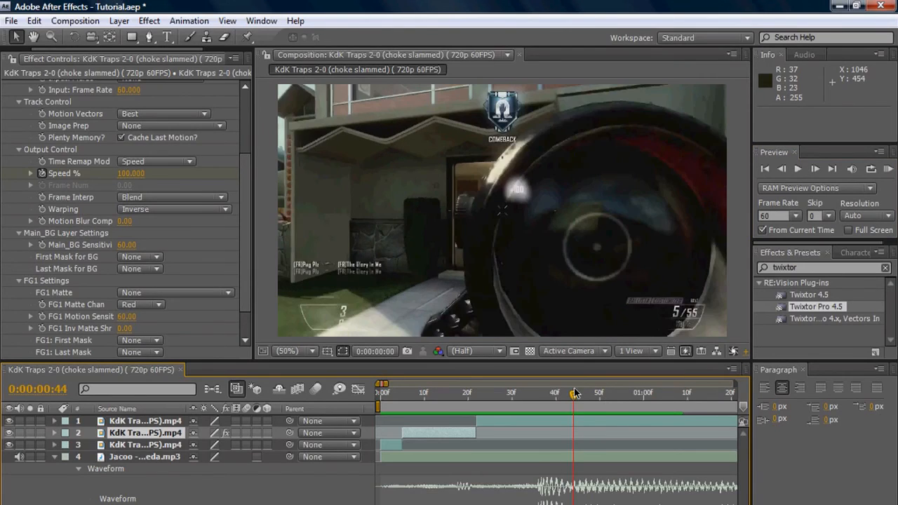
pyautogui.moveTo(574, 392); pyautogui.dragTo(591, 393)
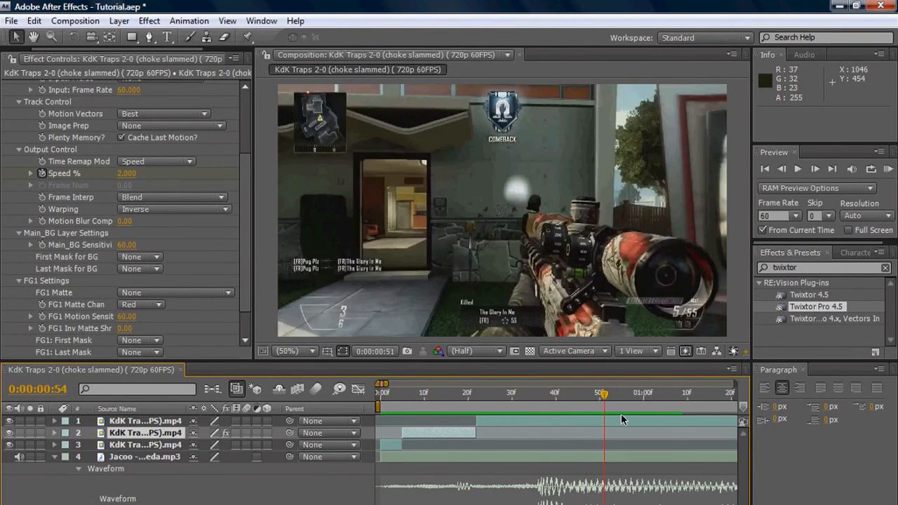
pyautogui.click(620, 393)
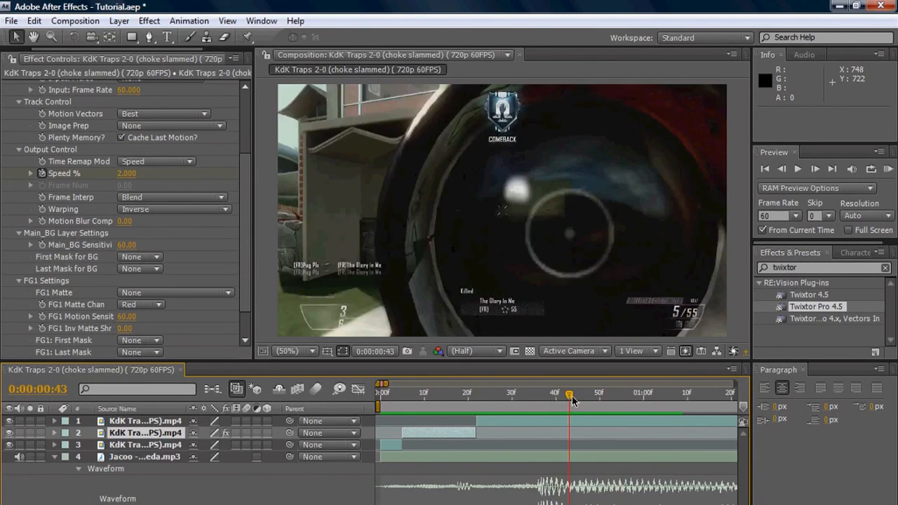
pyautogui.moveTo(568, 393); pyautogui.dragTo(603, 393)
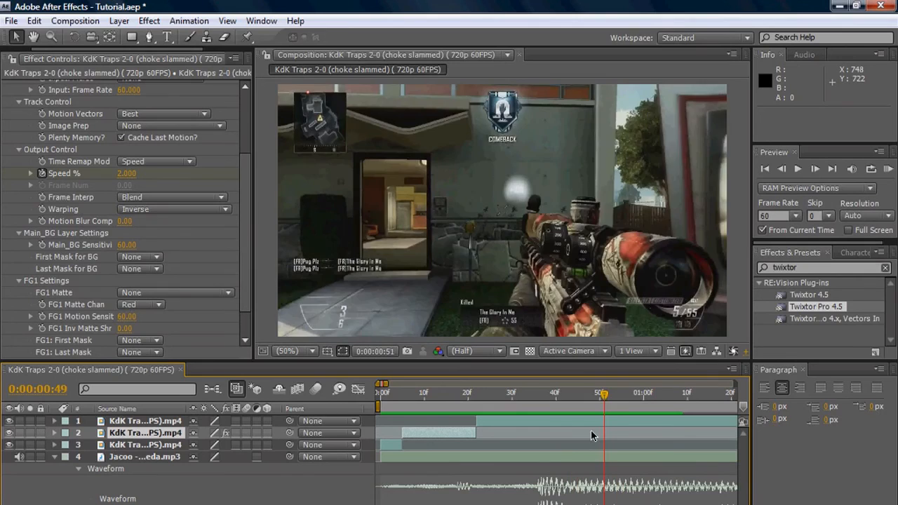
pyautogui.click(592, 392)
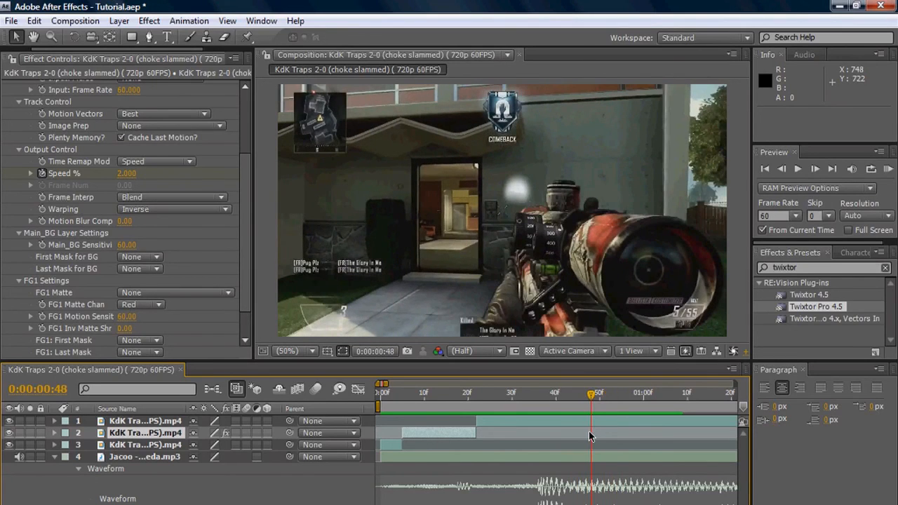
pyautogui.moveTo(592, 393); pyautogui.dragTo(600, 392)
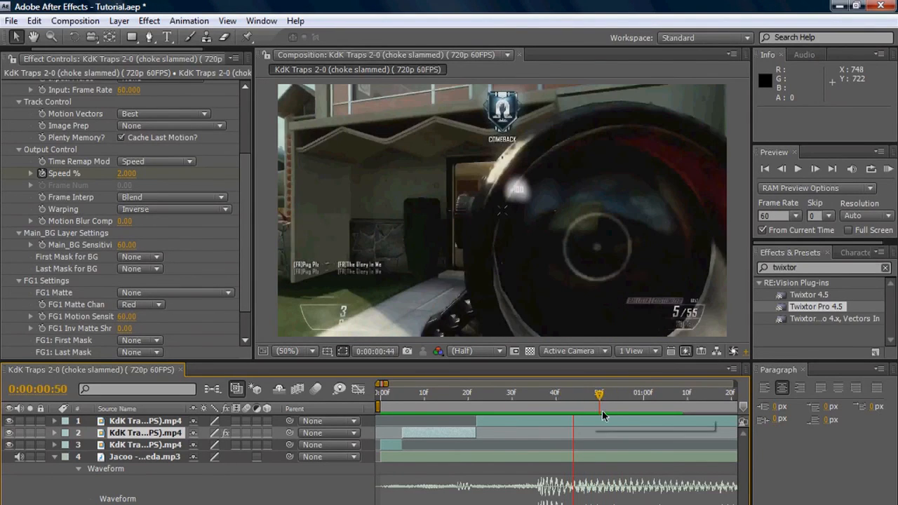
pyautogui.click(600, 415)
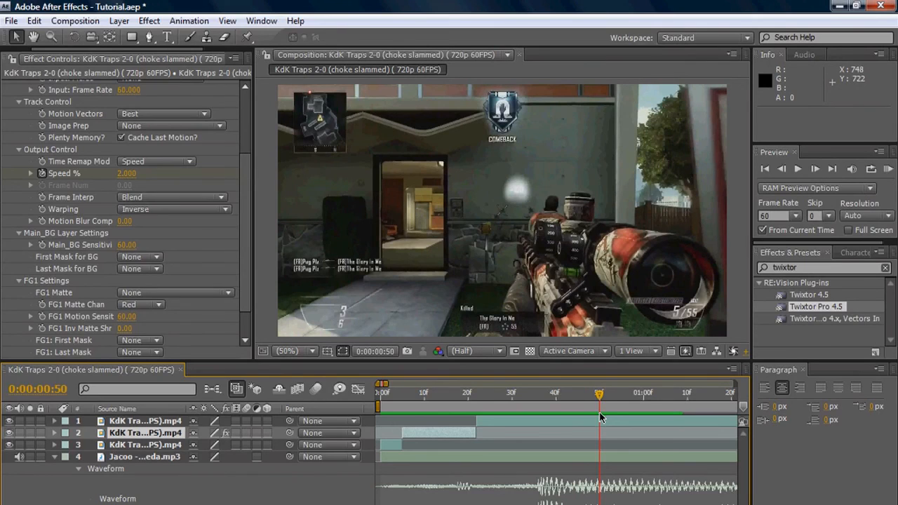